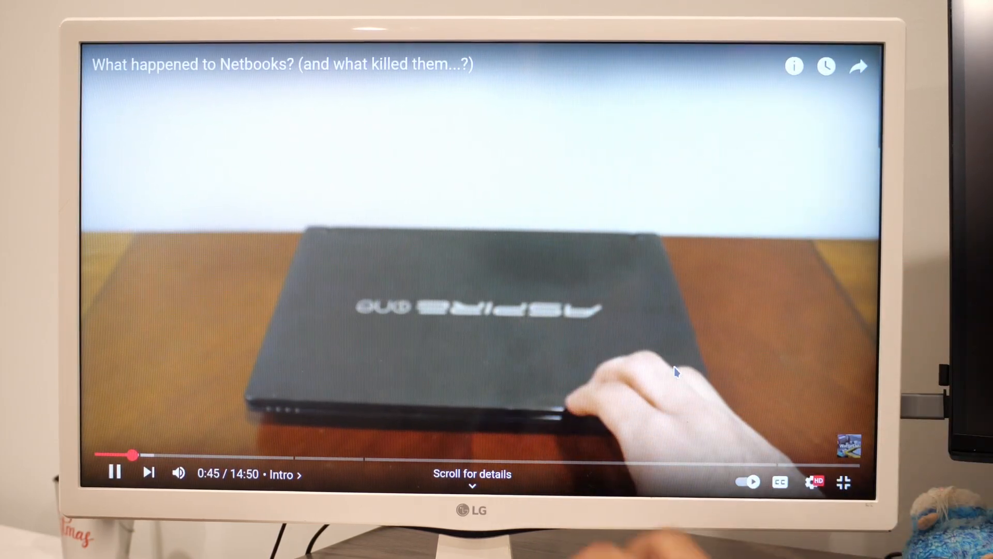
Set the netbook video's playback quality to 2160p 4K from the settings gear
click(815, 482)
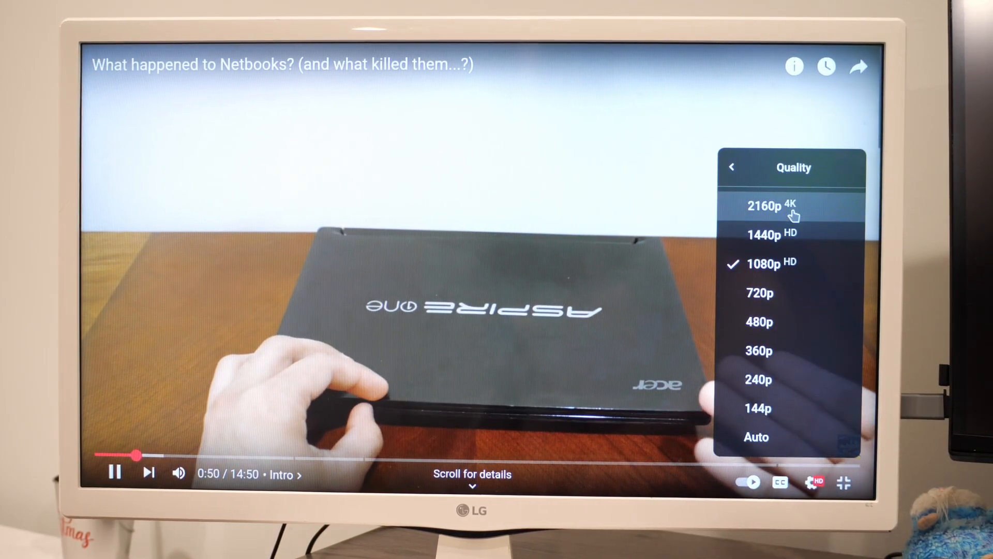
click(762, 206)
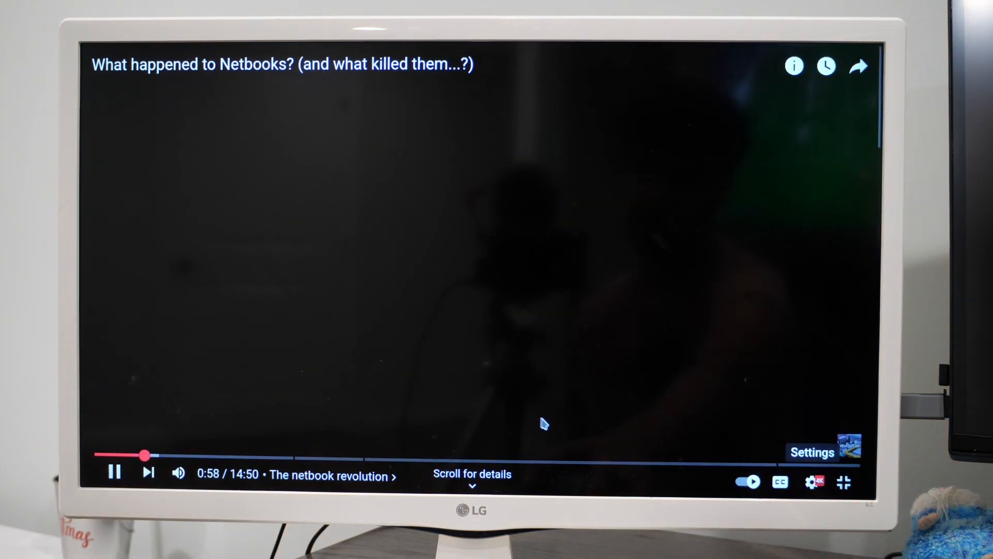
Exit fullscreen, scroll through the video page, and open Firefox's new tab page
click(843, 482)
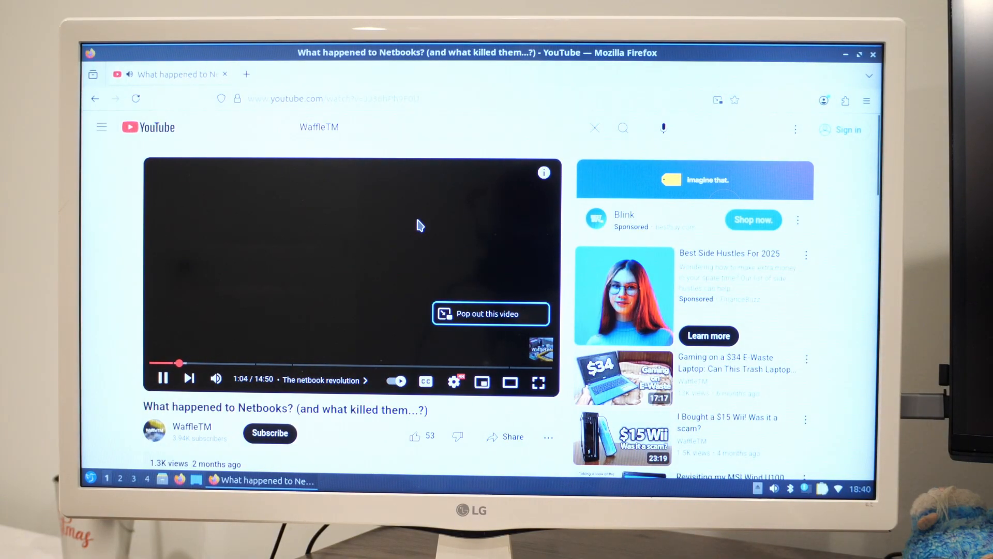
scroll(down, 3)
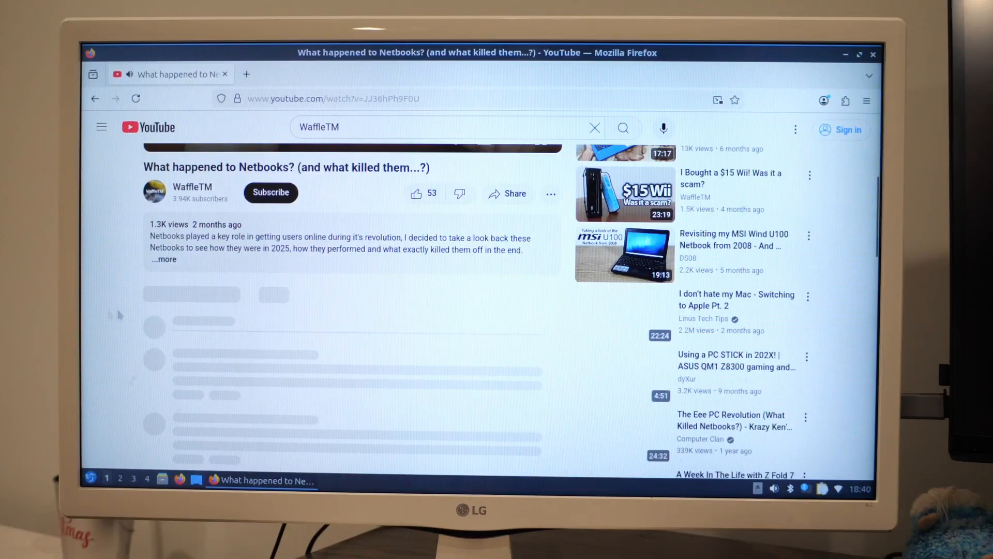
scroll(up, 3)
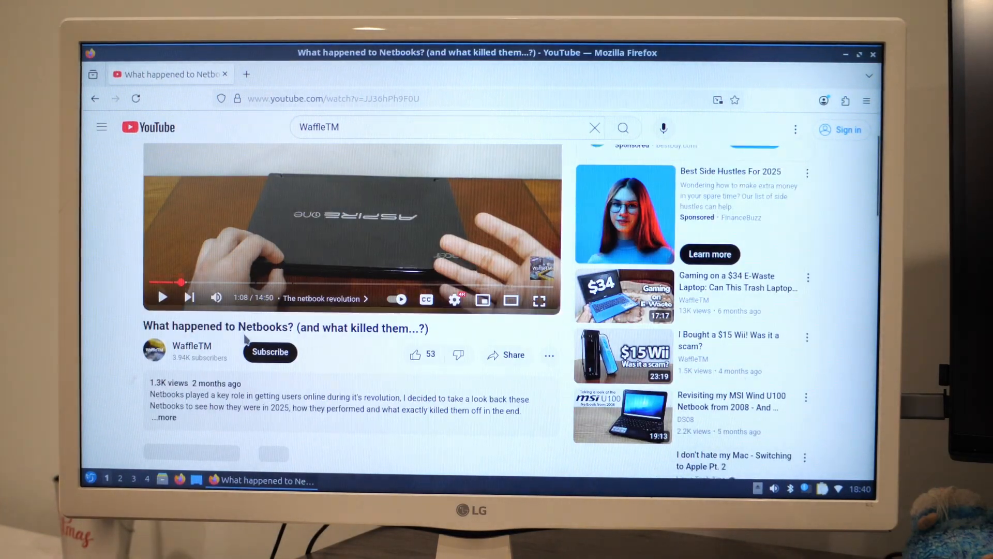
scroll(down, 3)
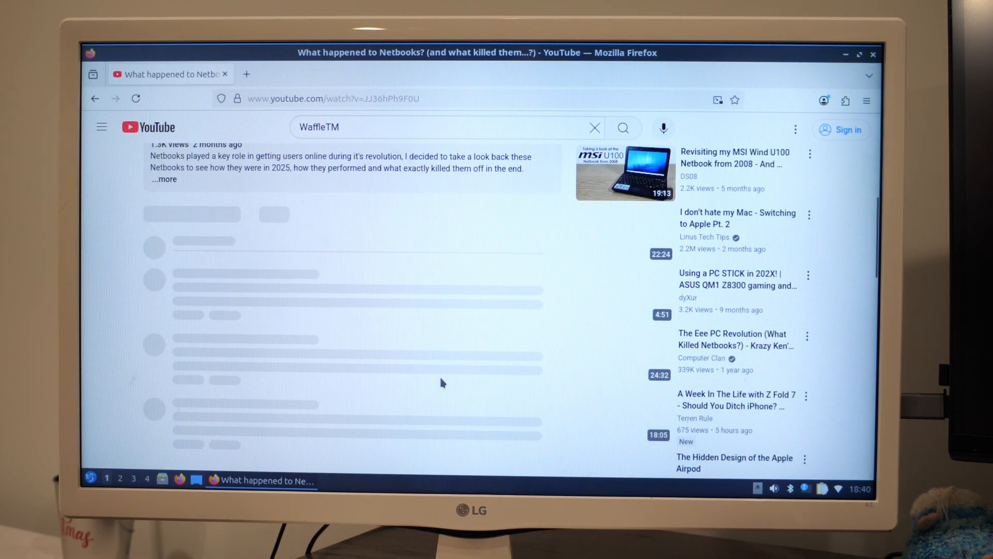
scroll(down, 3)
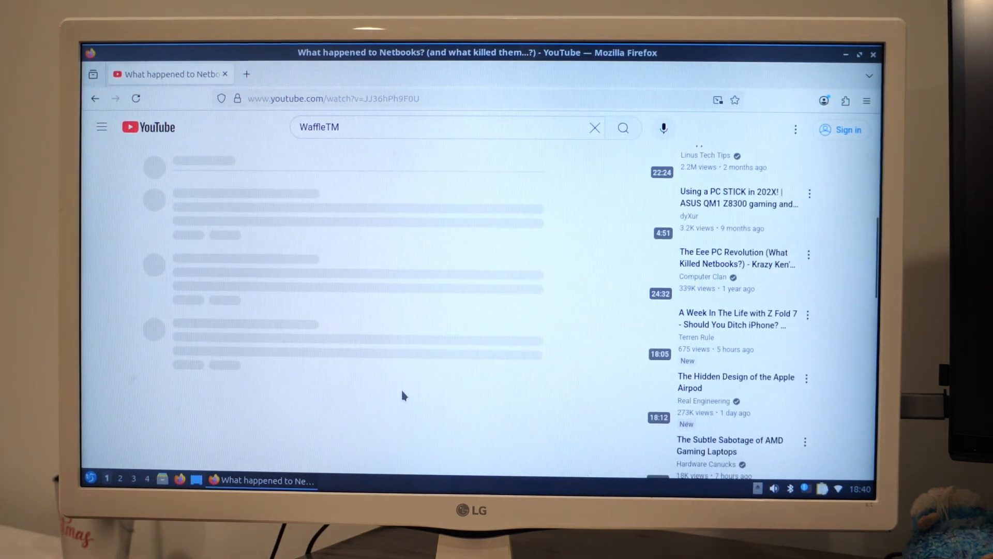
scroll(up, 3)
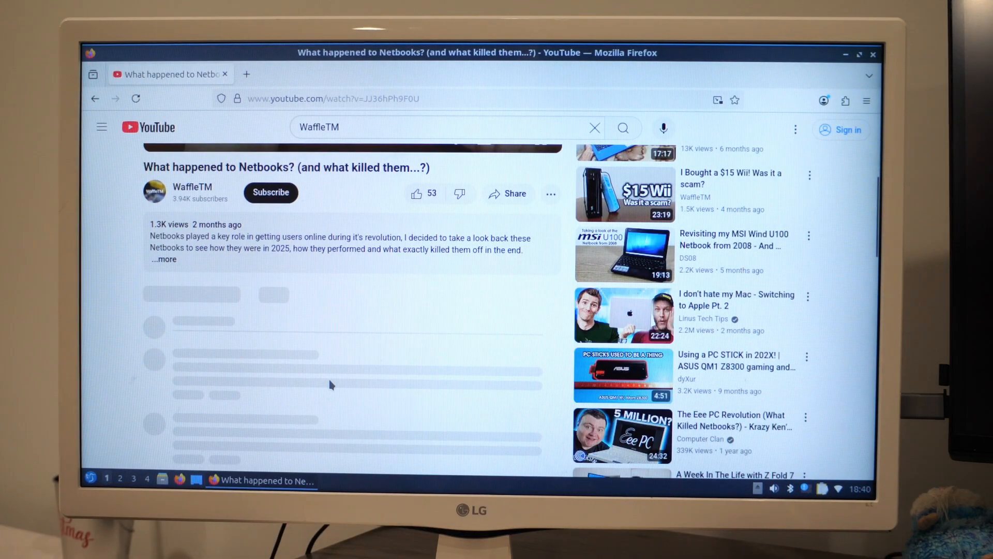
click(248, 74)
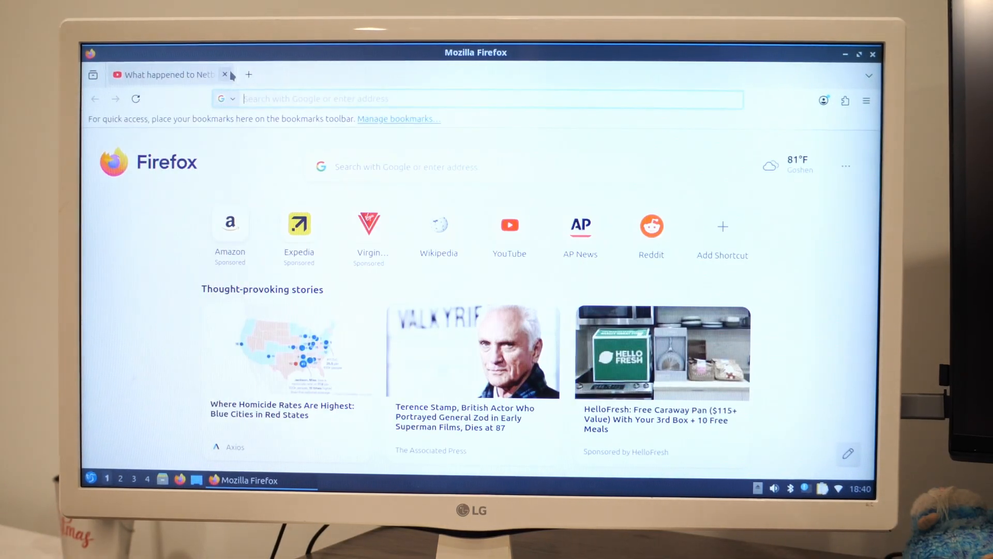
Download Minecraft.deb via the Debian + Debian Based link on Minecraft.net
click(225, 74)
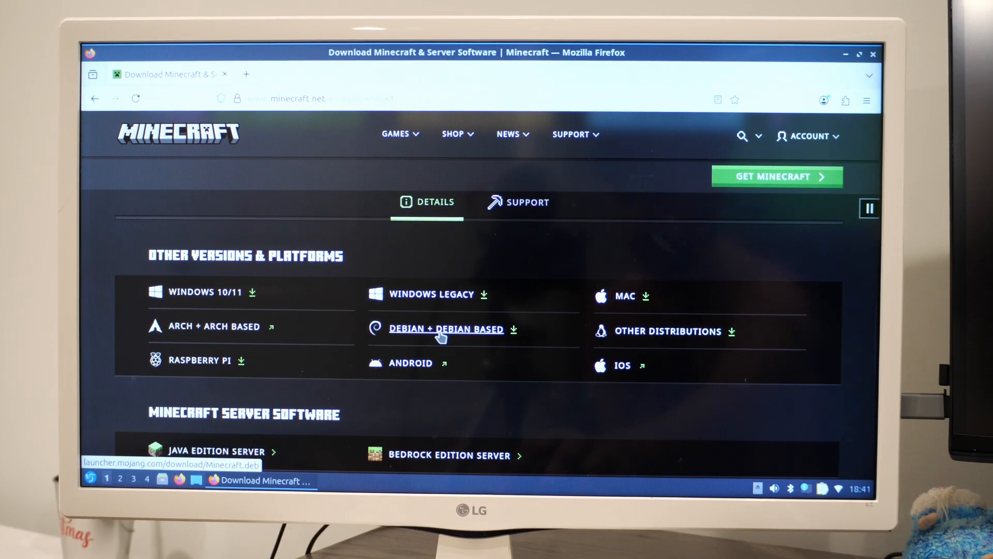
mouse_move(446, 361)
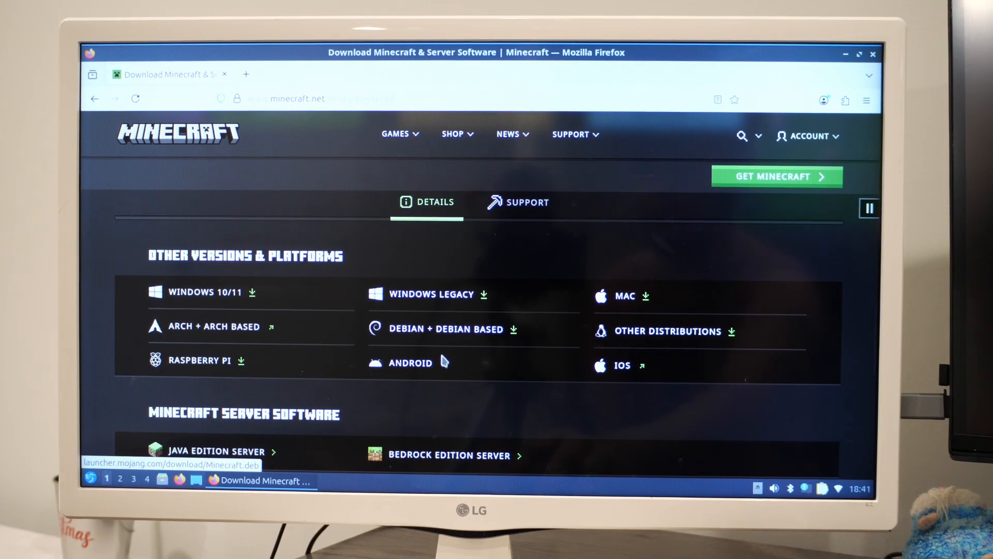
click(445, 329)
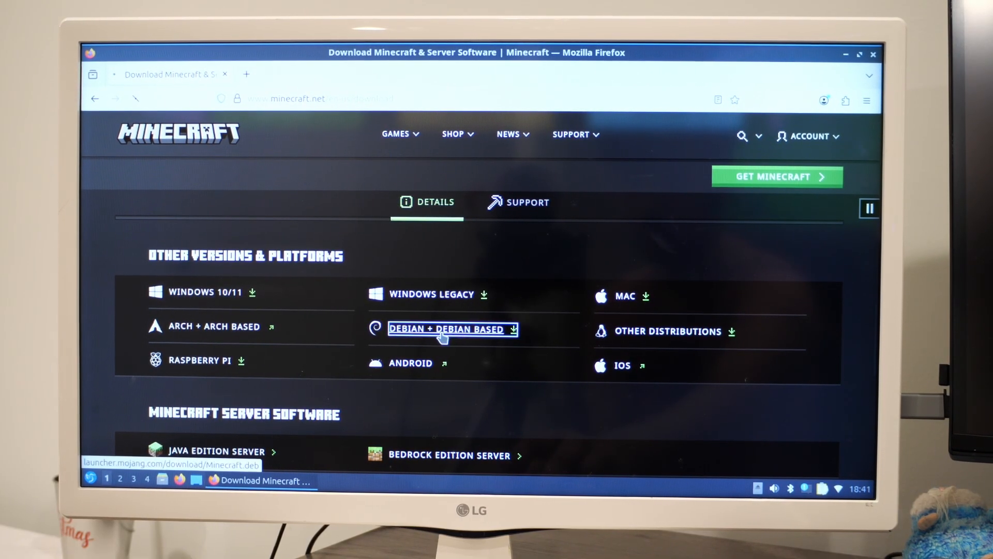
click(448, 329)
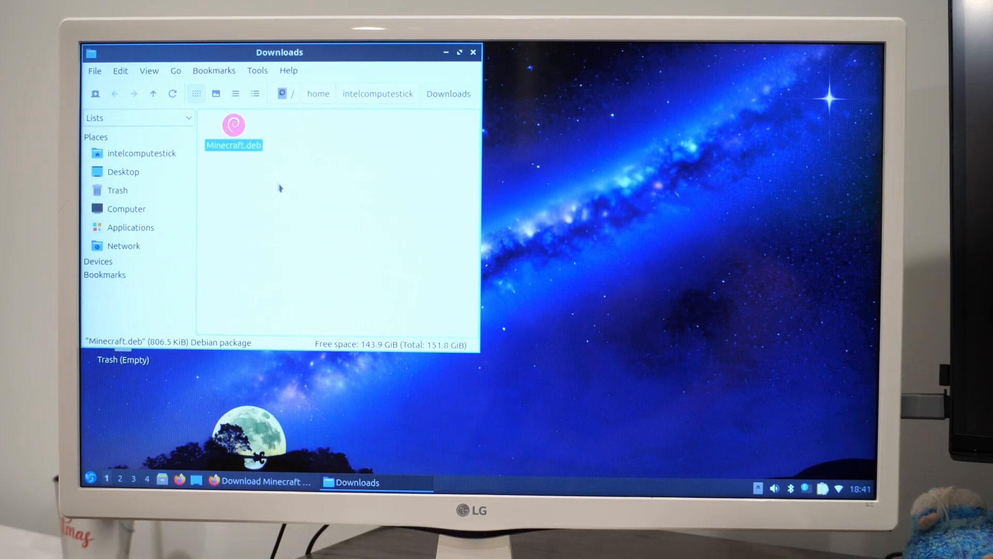
mouse_move(409, 362)
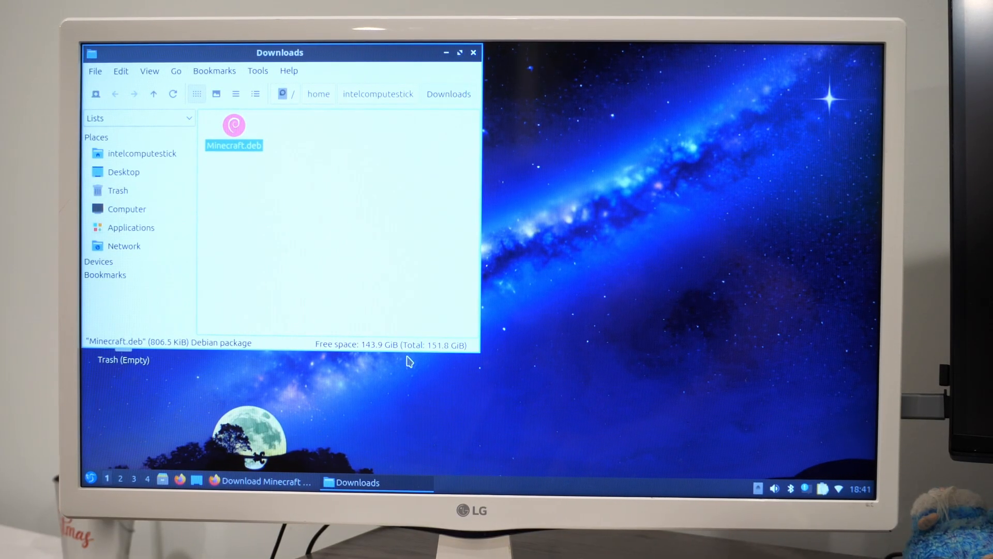
mouse_move(398, 54)
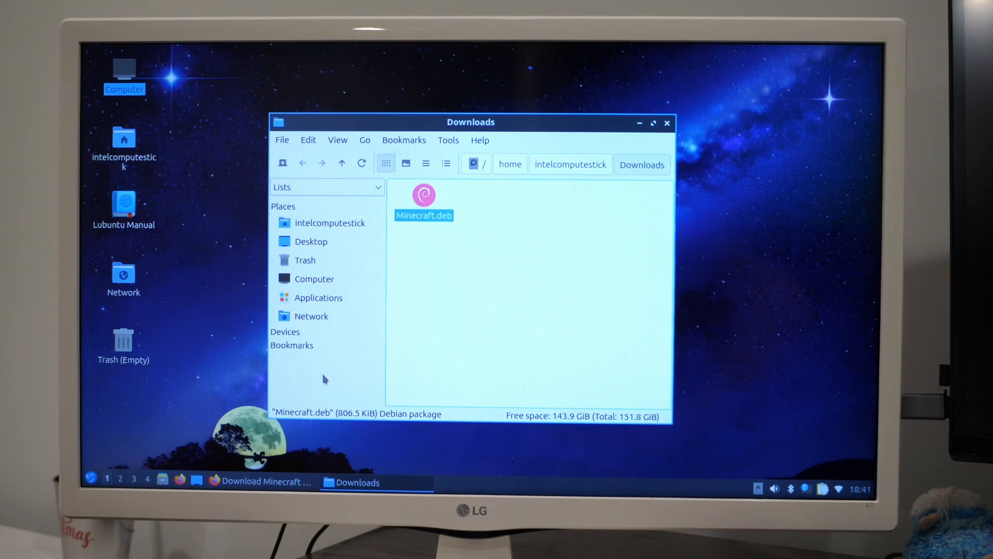
Open Minecraft.deb from the Downloads folder to install the launcher
double_click(423, 195)
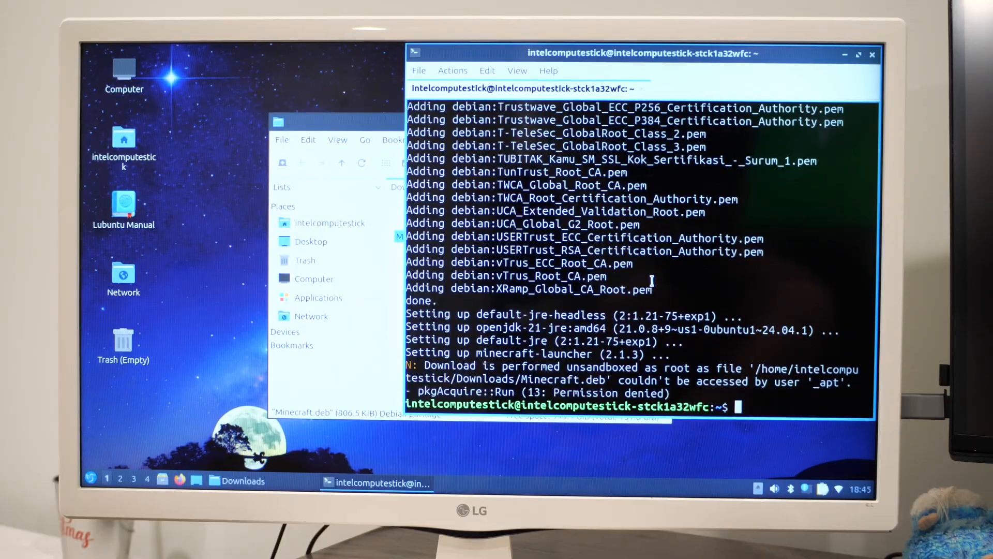
Start Minecraft Launcher from Games and play Latest release 1.21.8
click(91, 480)
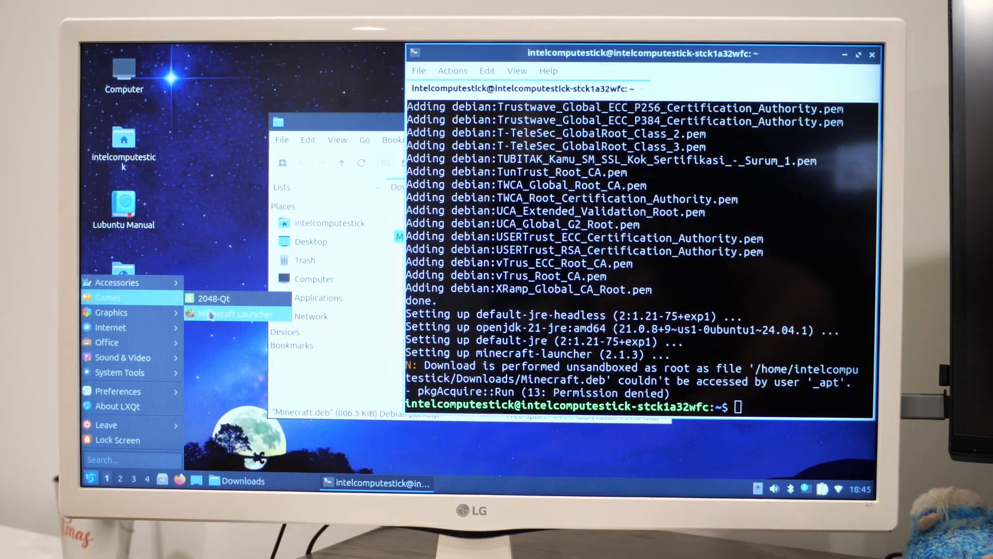
click(234, 314)
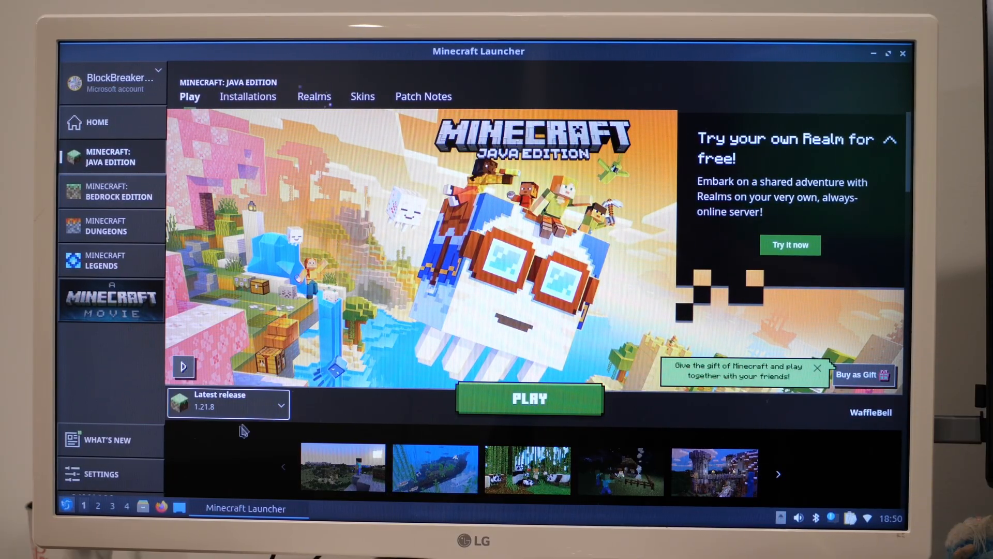
mouse_move(429, 423)
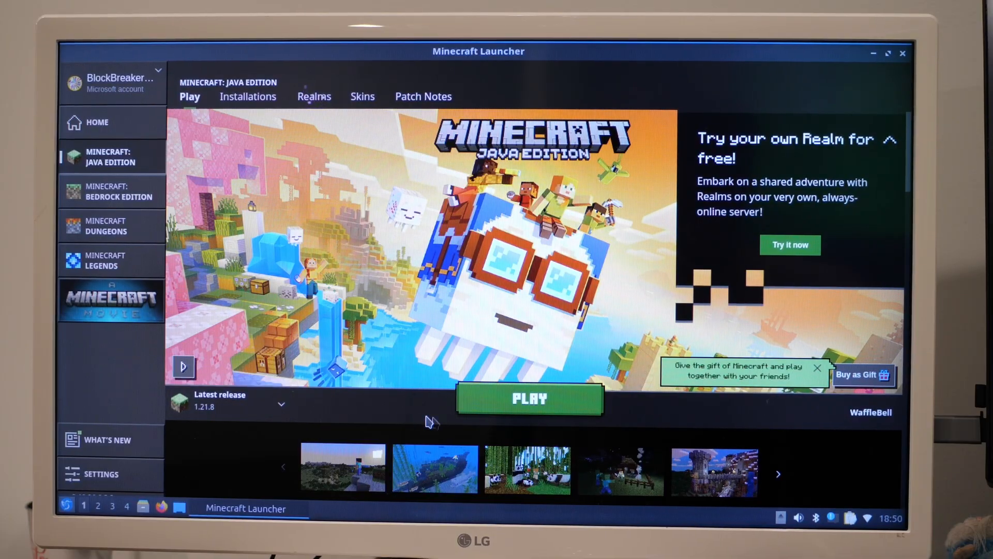
click(528, 399)
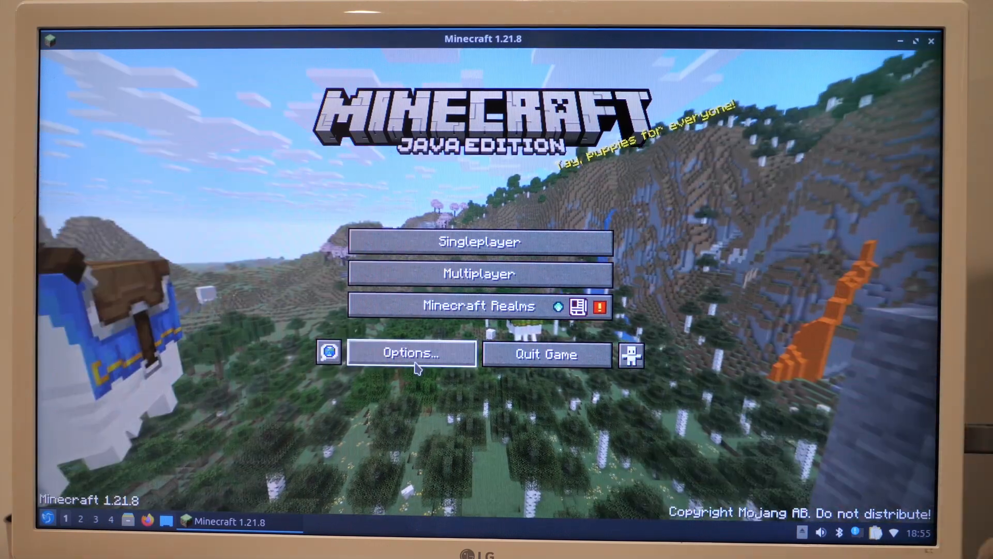
mouse_move(442, 459)
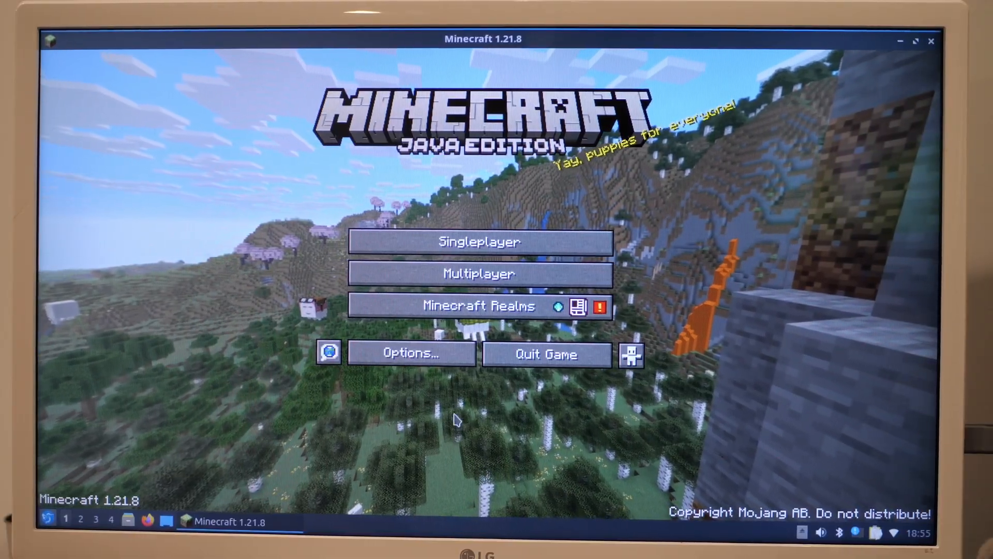
Open Options... from the Minecraft title screen
click(410, 353)
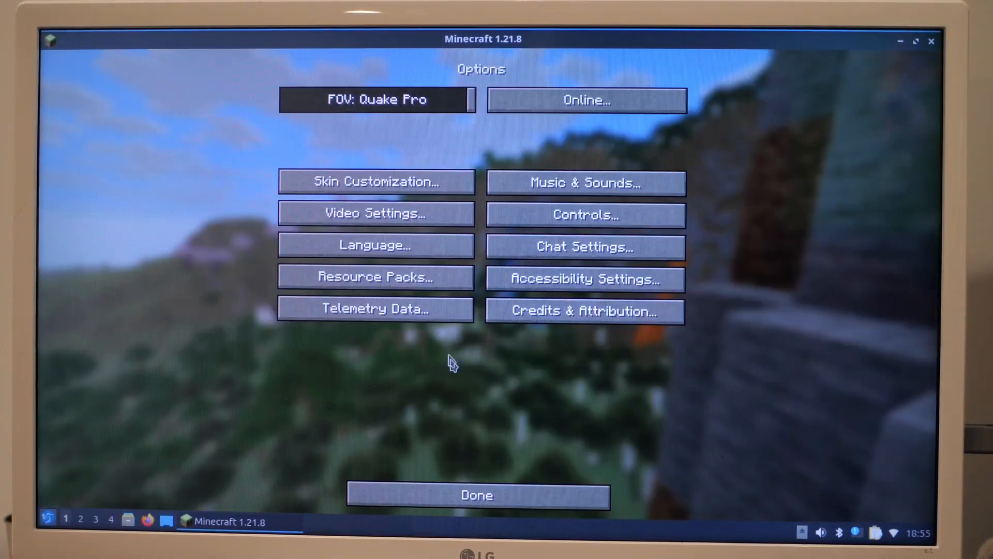
In Video Settings, choose Fast graphics and Decreased particles, then click Done
click(374, 213)
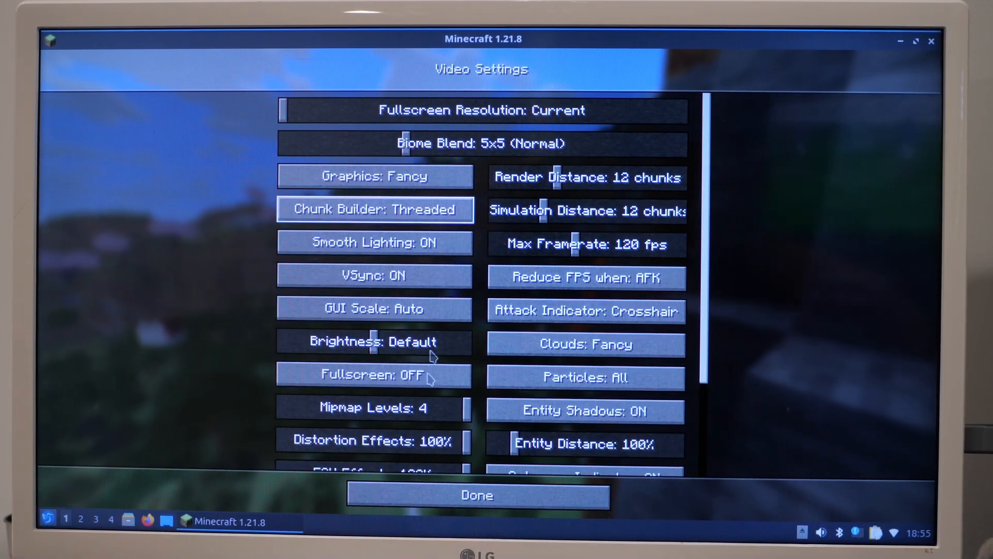
click(375, 176)
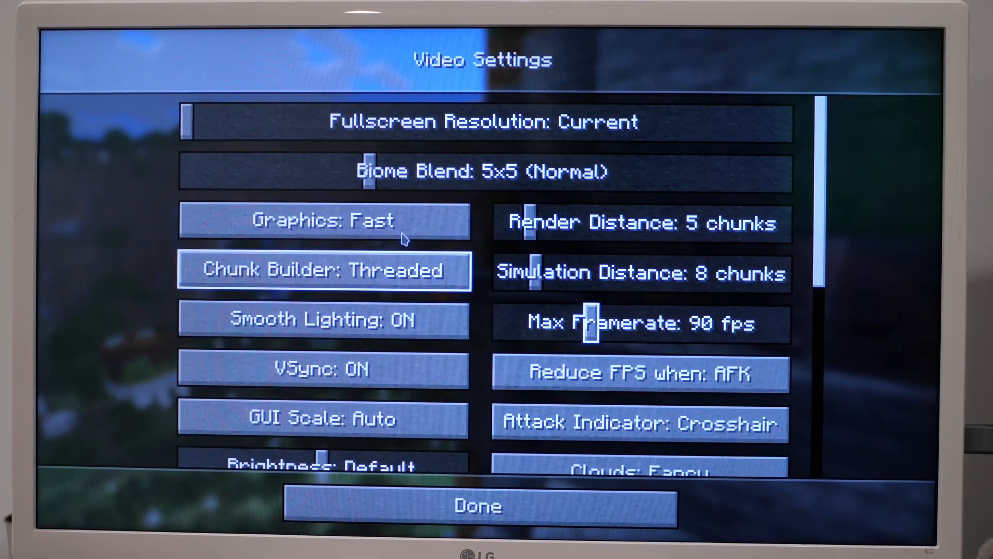
mouse_move(564, 329)
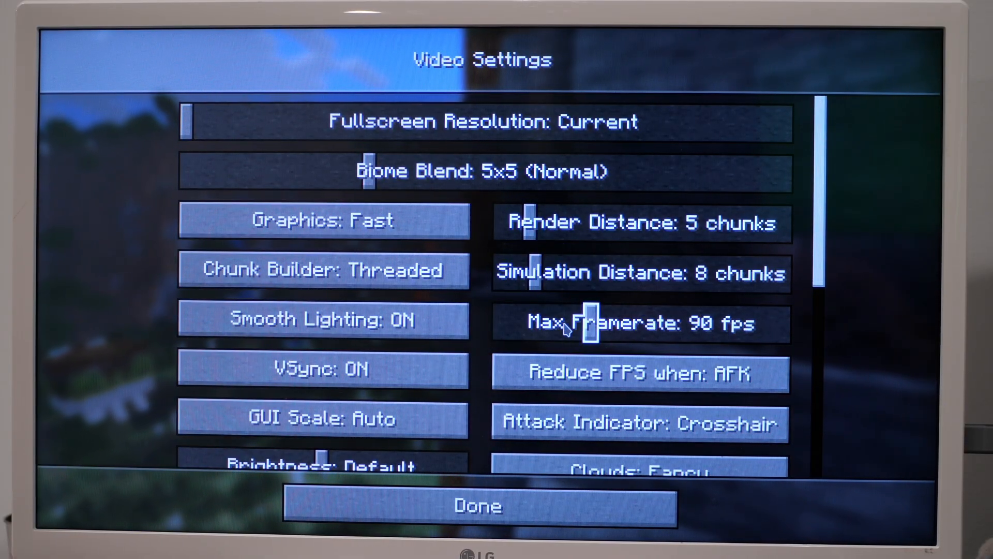
scroll(down, 3)
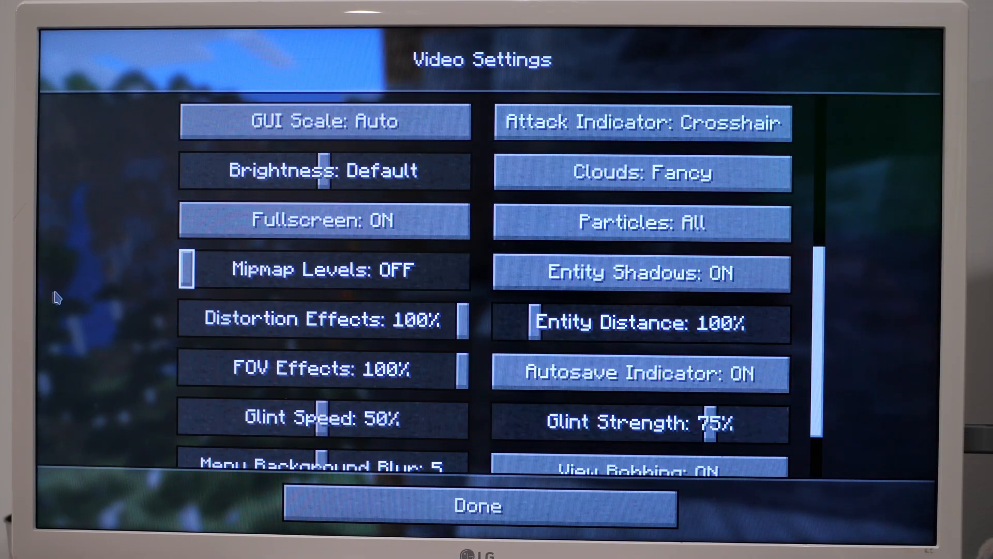
scroll(down, 3)
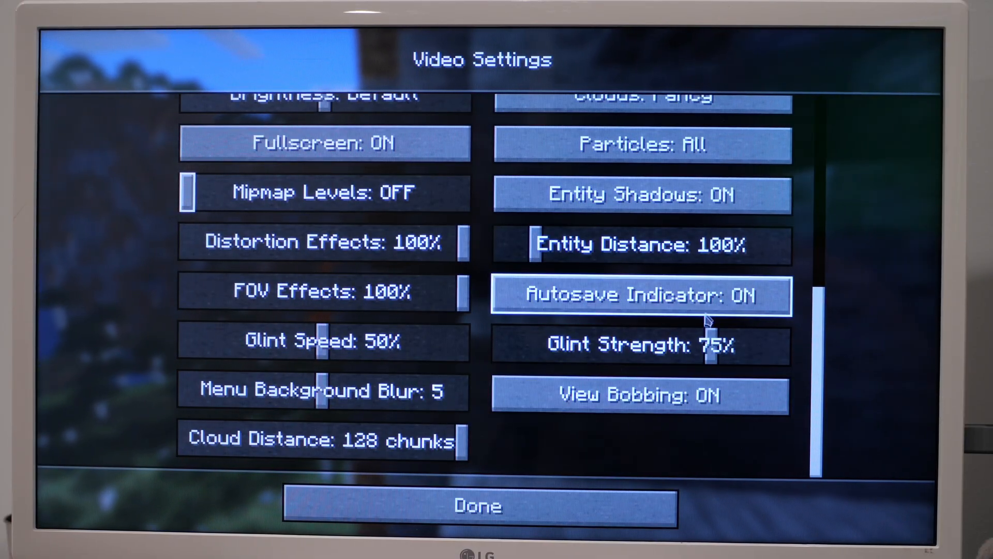
click(641, 144)
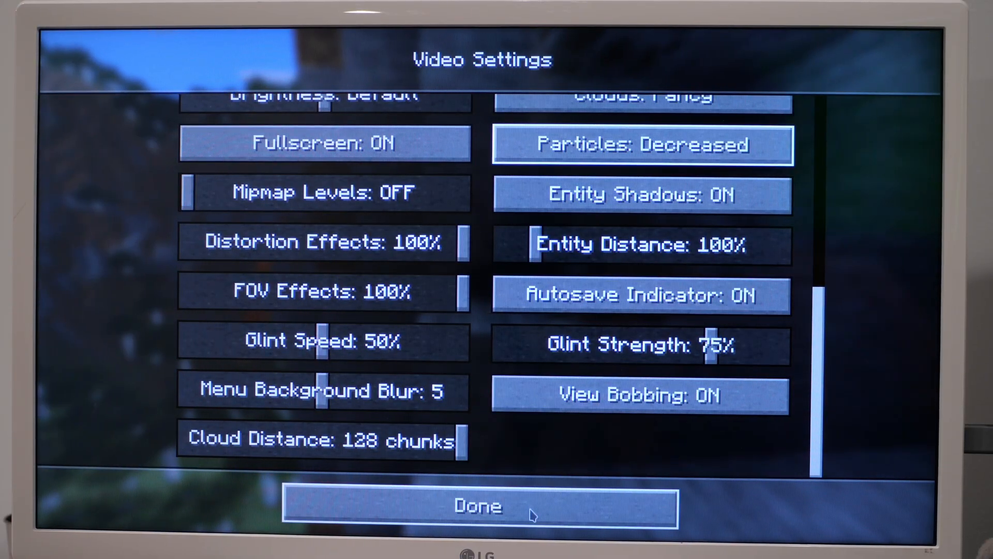
click(482, 505)
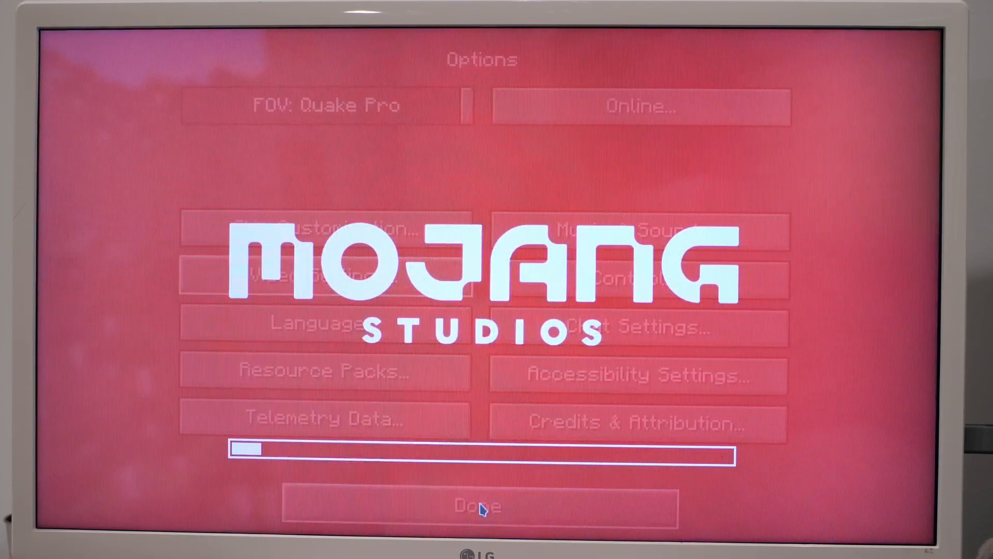
click(479, 505)
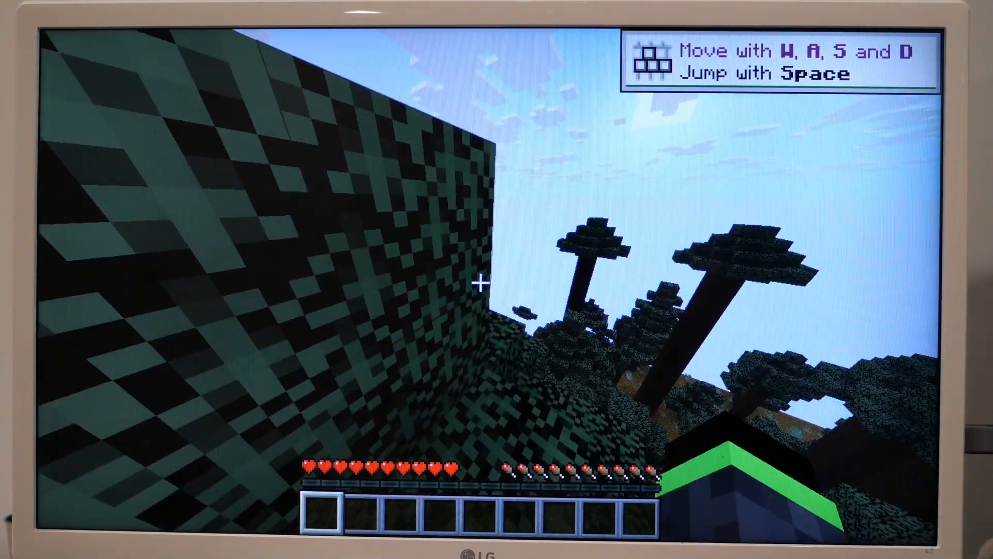
mouse_move(497, 279)
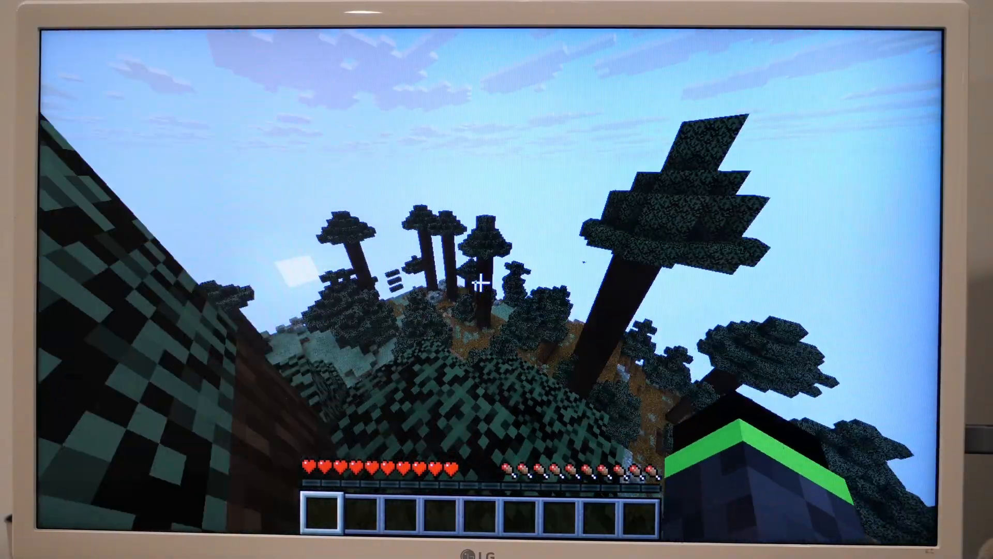
mouse_move(482, 284)
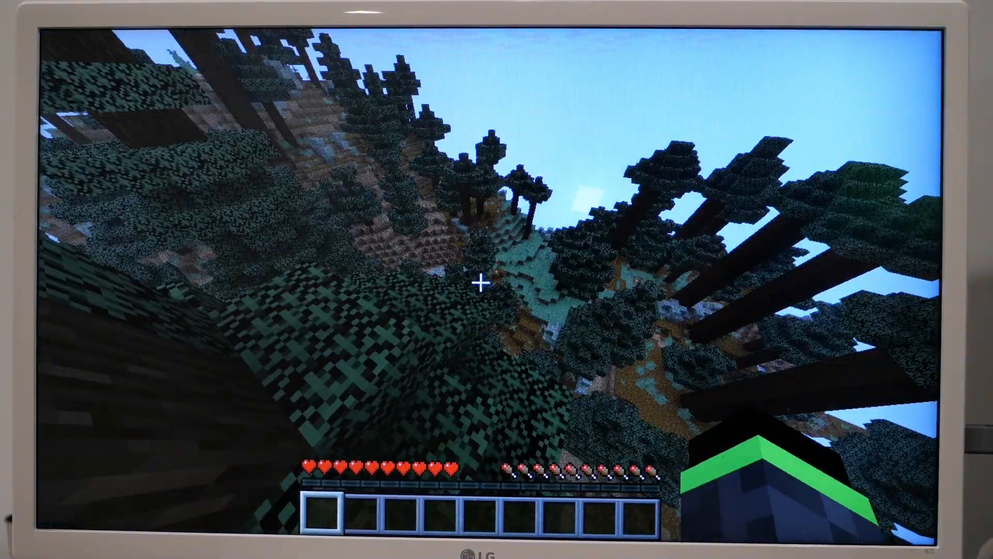
mouse_move(496, 282)
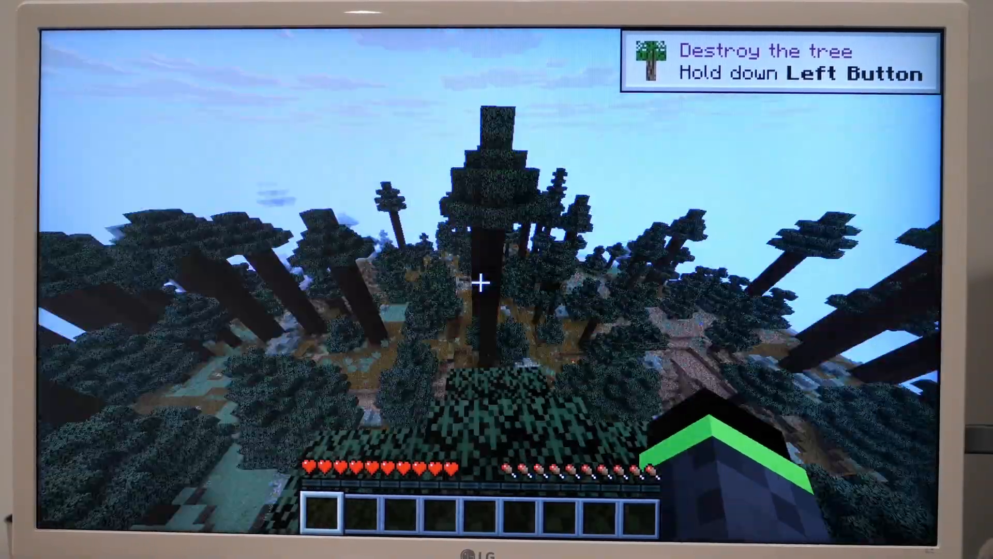
mouse_move(481, 284)
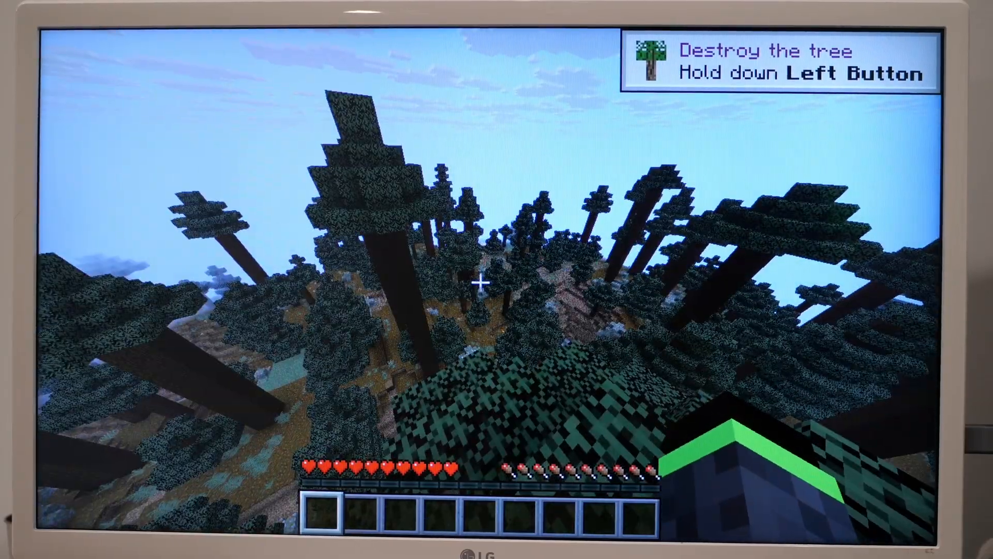
mouse_move(481, 283)
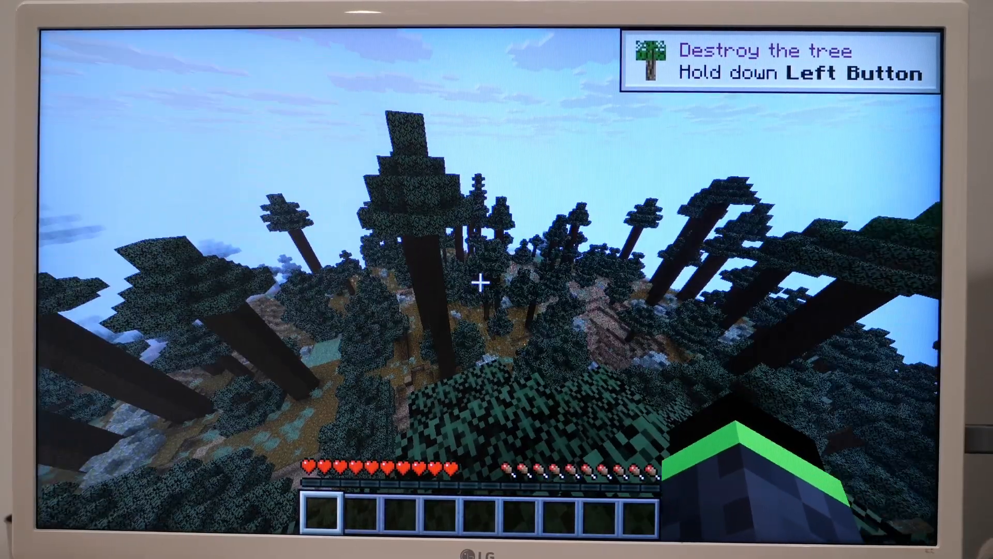
Toggle the F3 debug overlay while exploring the pale forest world
key(f3)
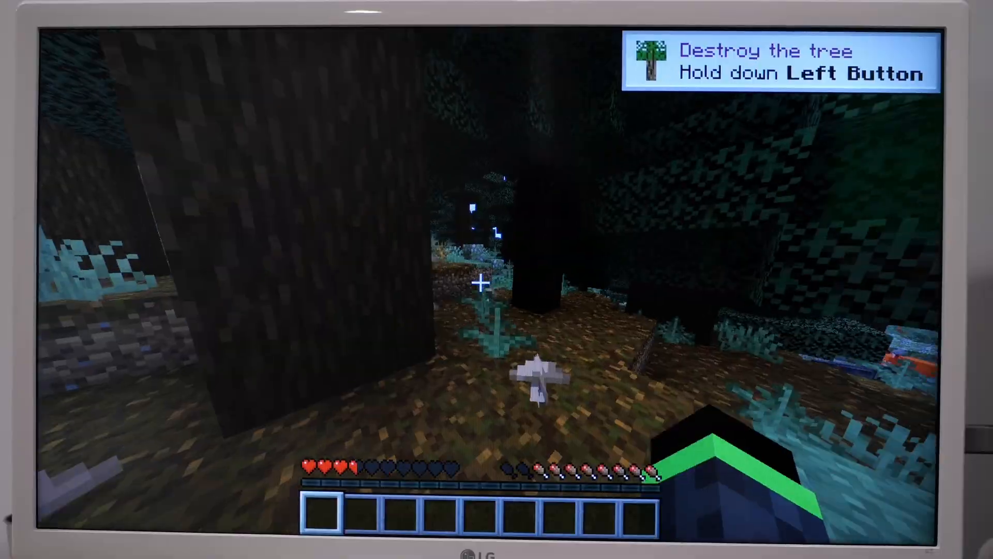
mouse_move(482, 281)
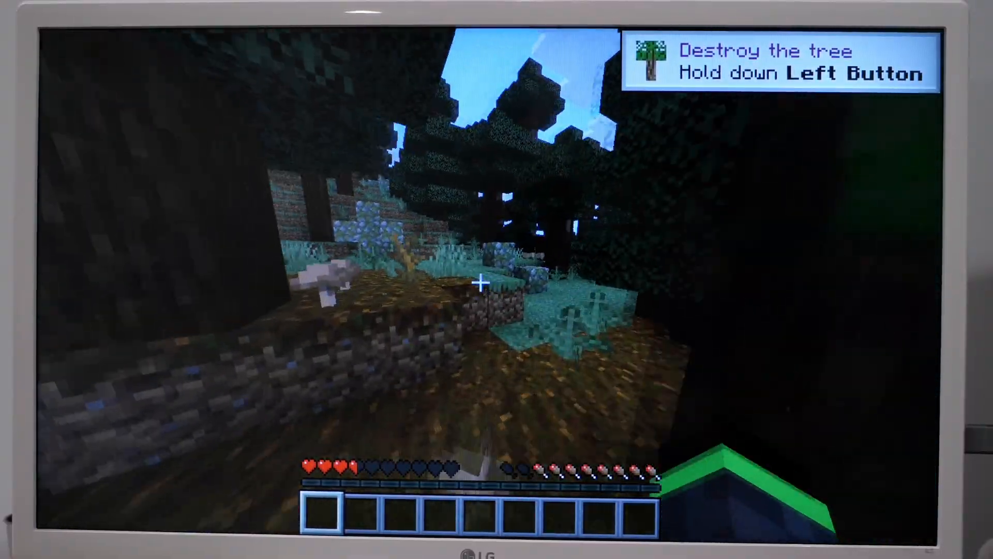
mouse_move(482, 282)
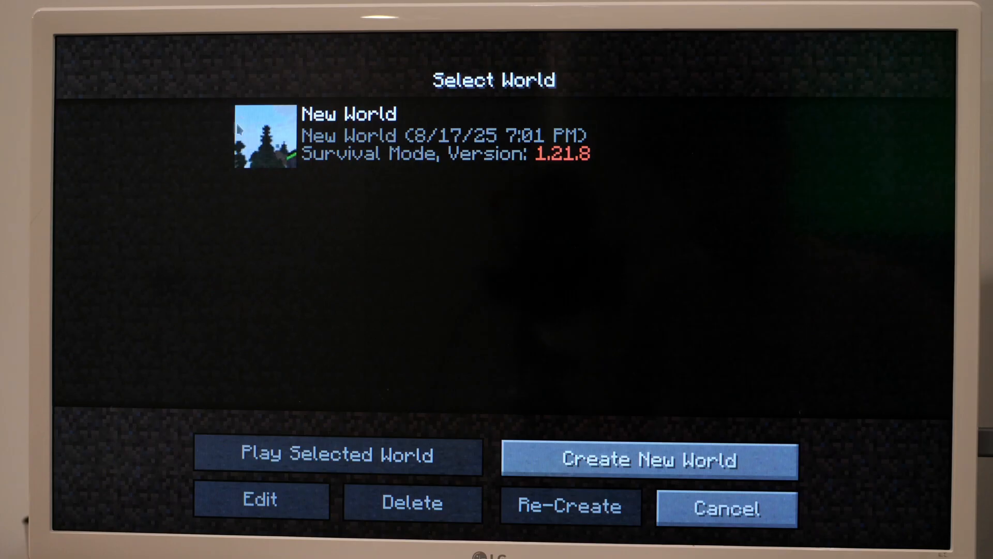
Create a new 1.11 world and show F3 performance stats while exploring
click(338, 455)
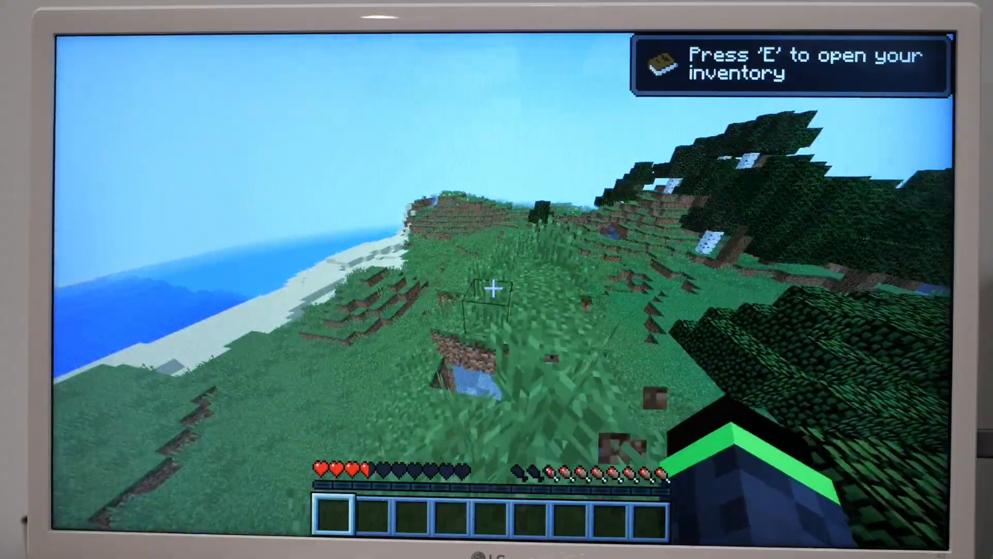
mouse_move(497, 279)
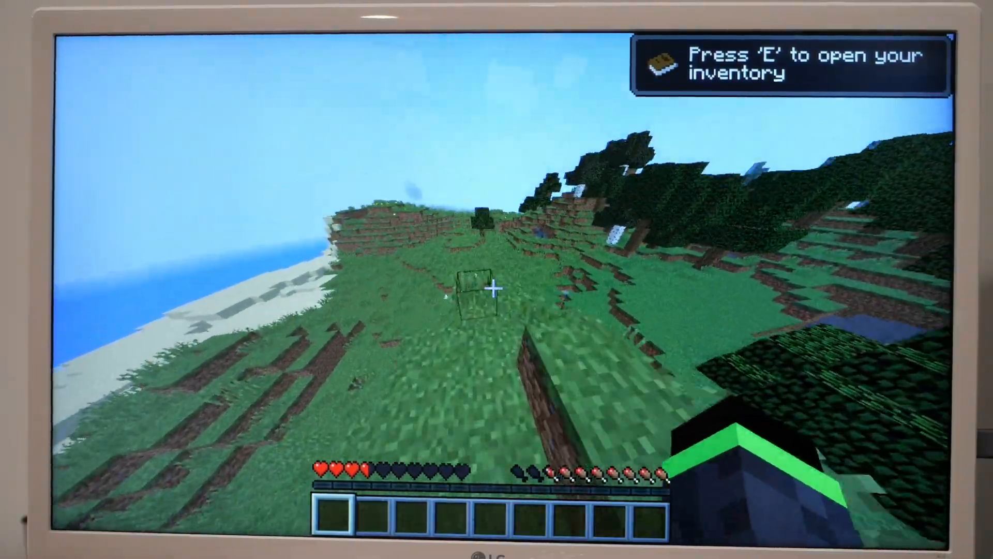
mouse_move(496, 279)
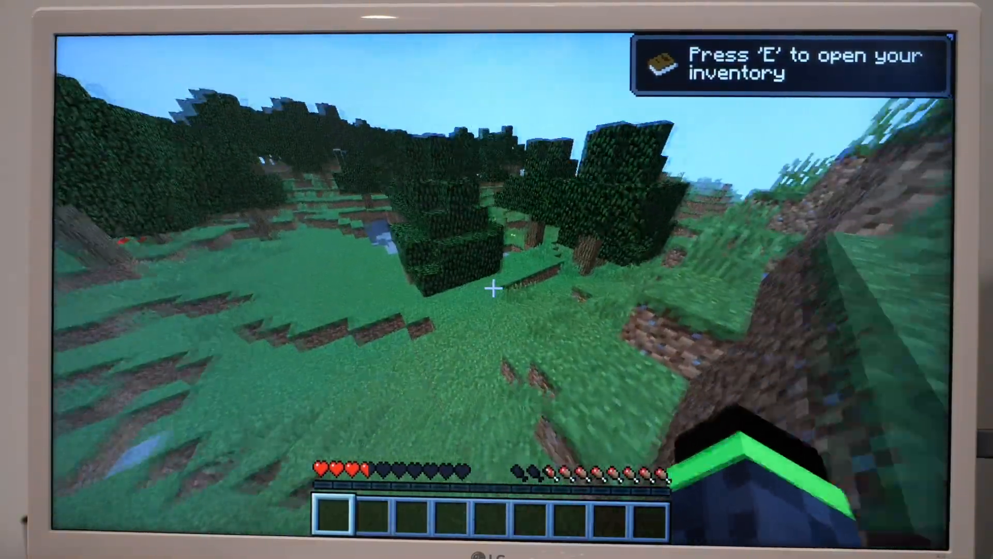
key(F3)
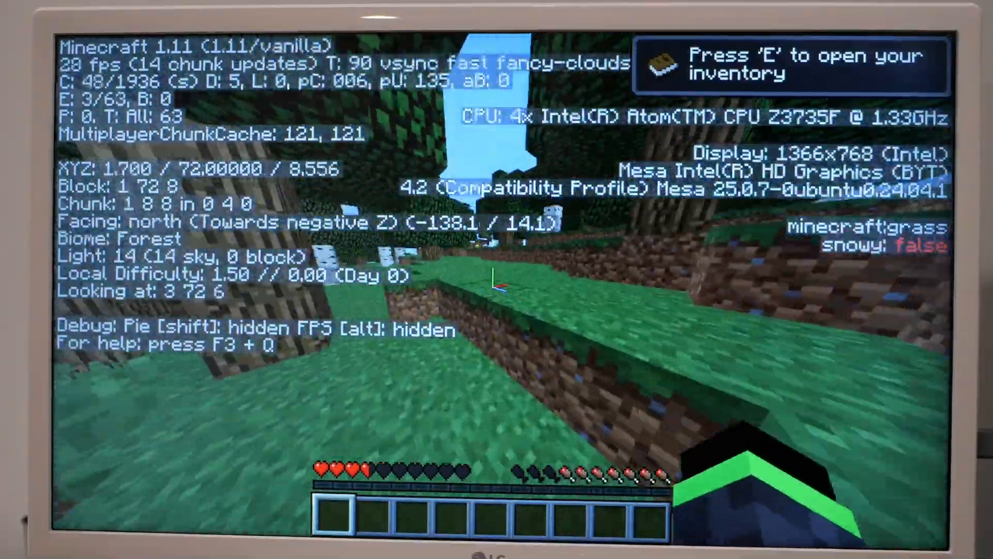
mouse_move(497, 273)
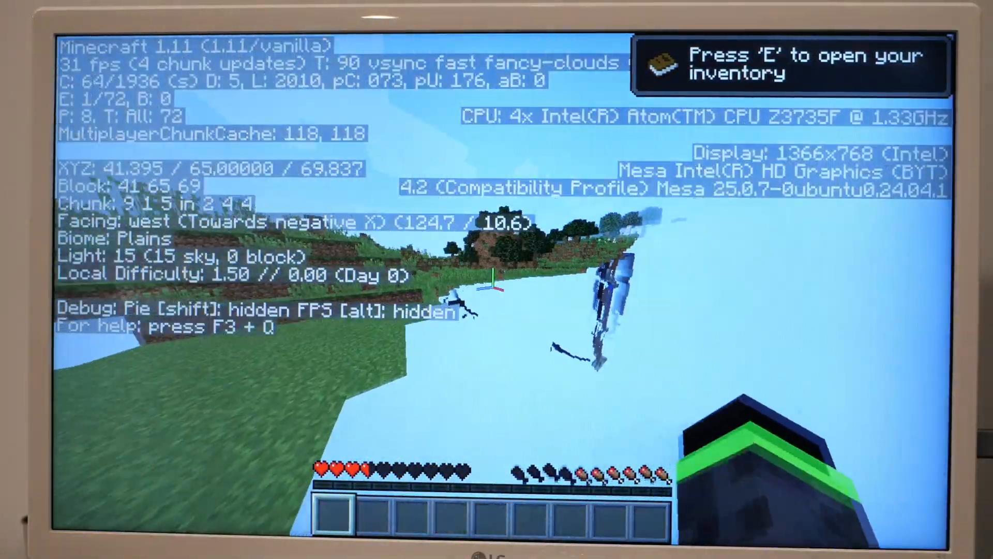
mouse_move(497, 280)
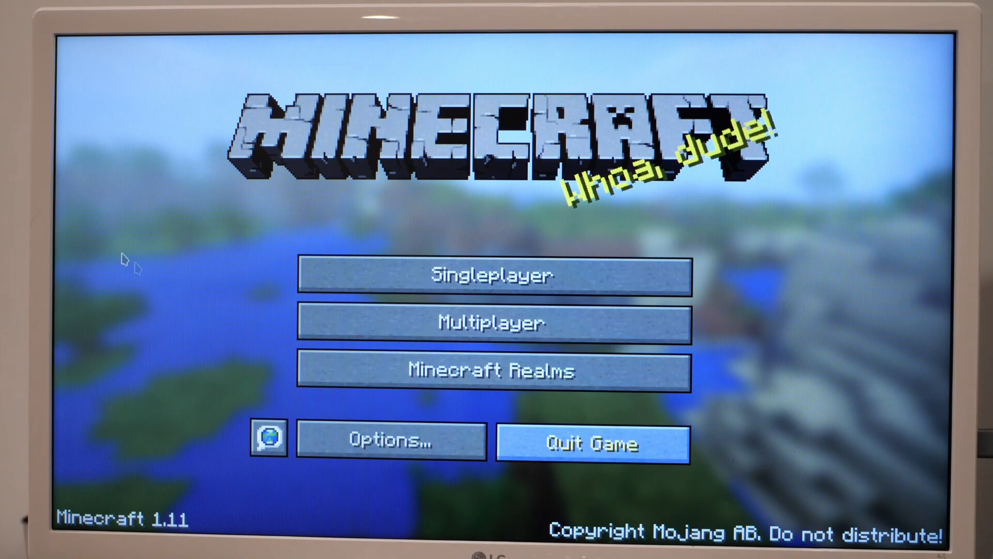
Quit Minecraft 1.11 and dismiss ClassiCube's one-time font cache notice
click(591, 441)
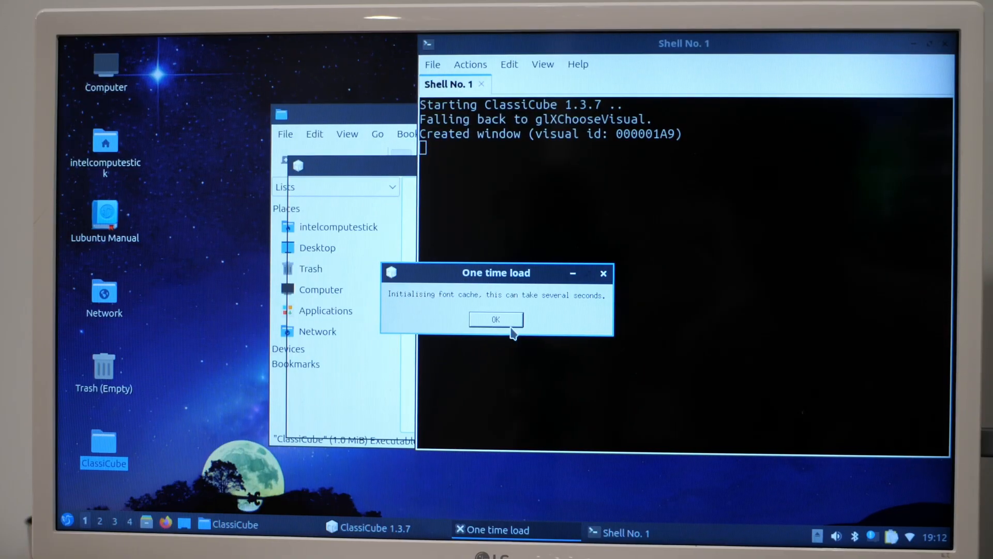
click(496, 319)
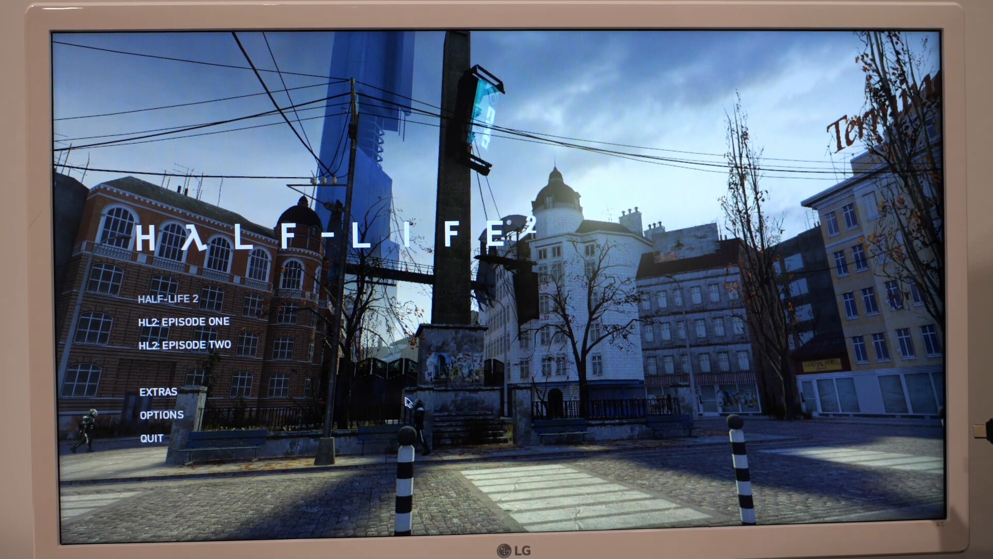
Open Half-Life 2's Options window, which starts on the Gameplay settings
click(161, 415)
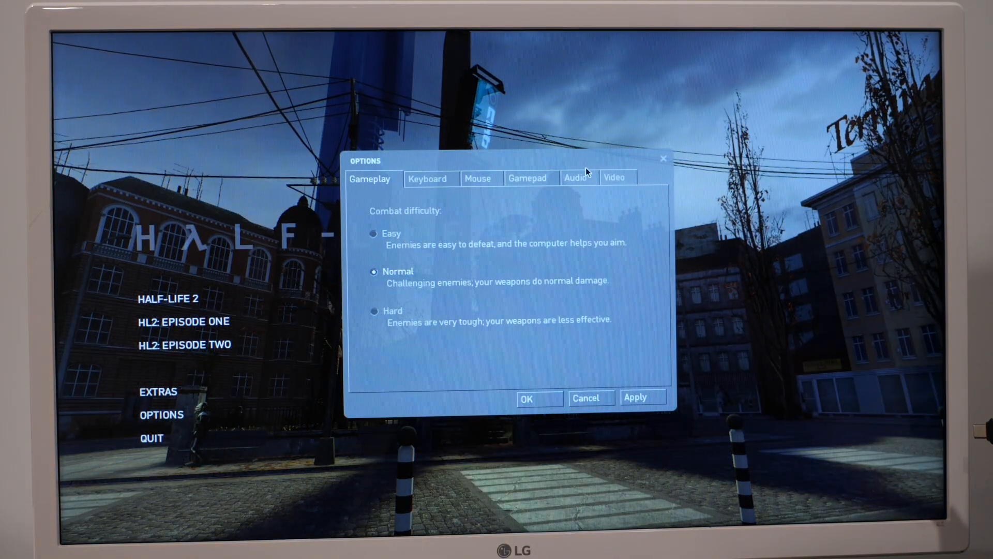
In Advanced video settings, set model detail to Low and texture filtering to Bilinear
click(614, 177)
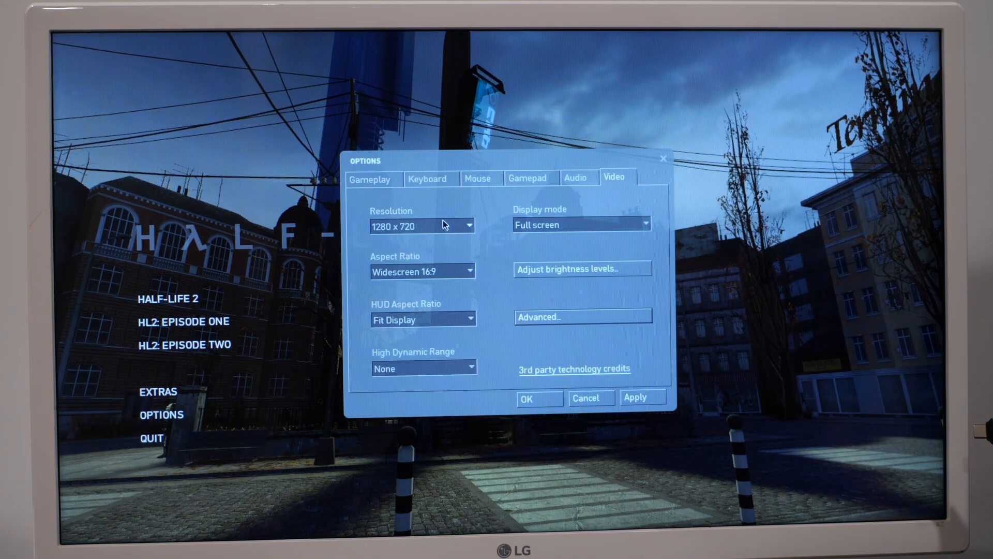
click(421, 225)
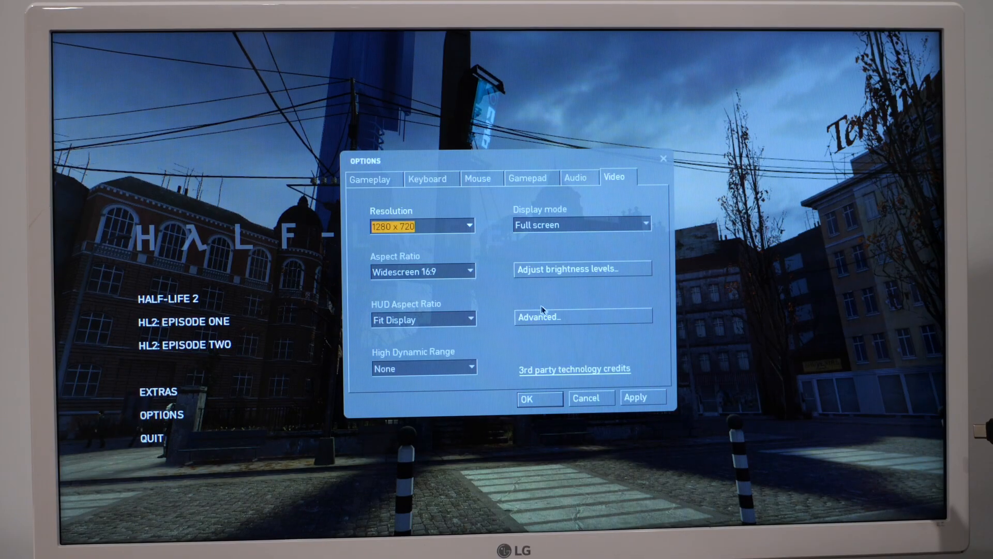
click(583, 316)
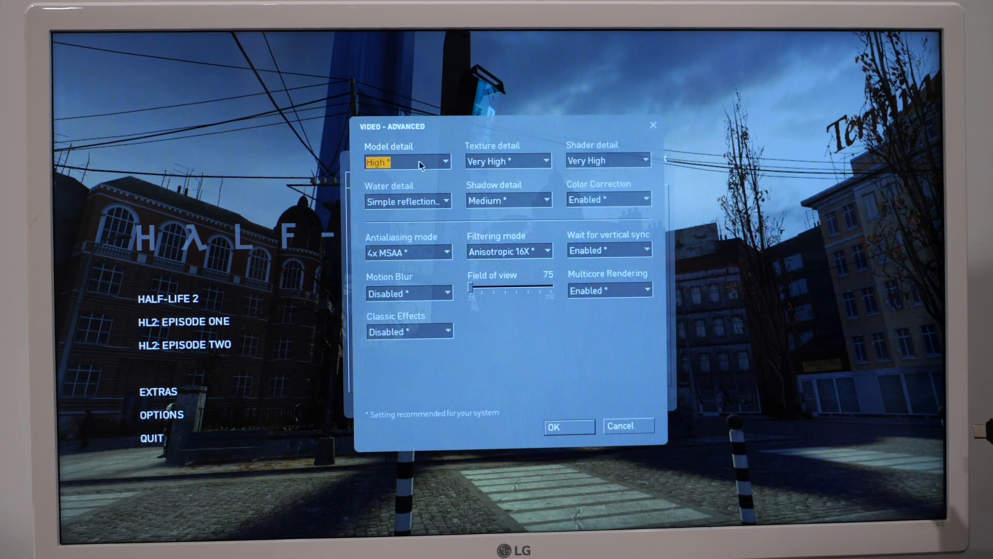
click(409, 161)
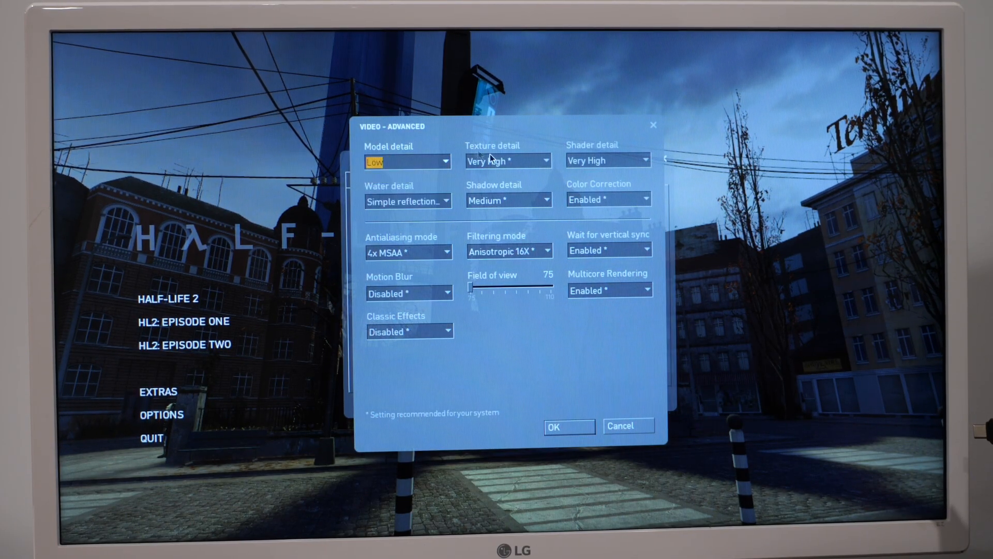
click(646, 160)
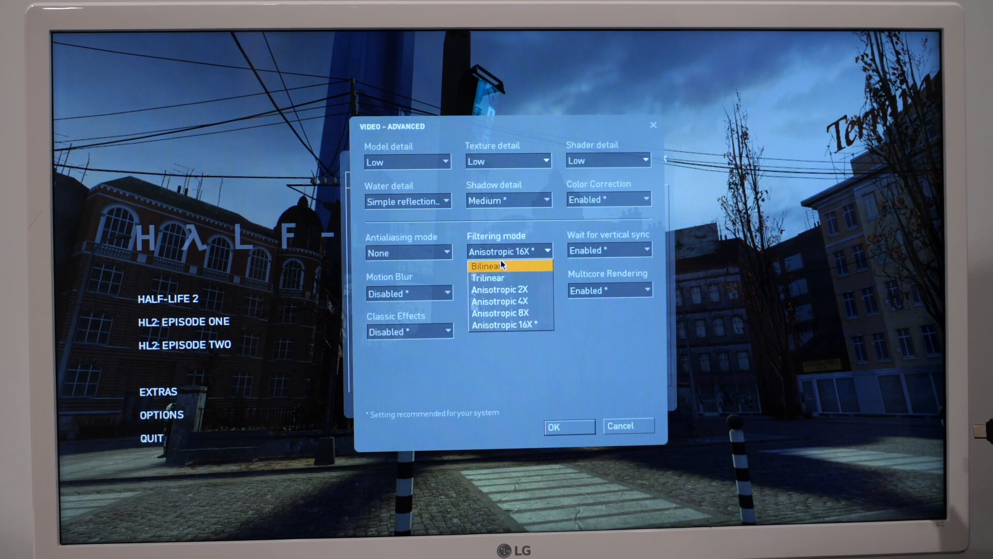
click(486, 265)
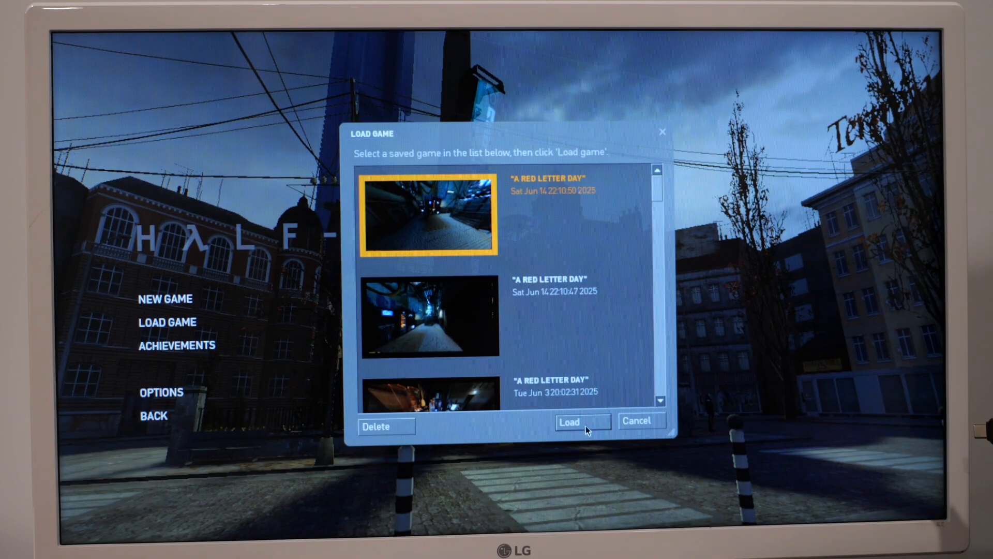
Load the newest 'A Red Letter Day' save
click(568, 422)
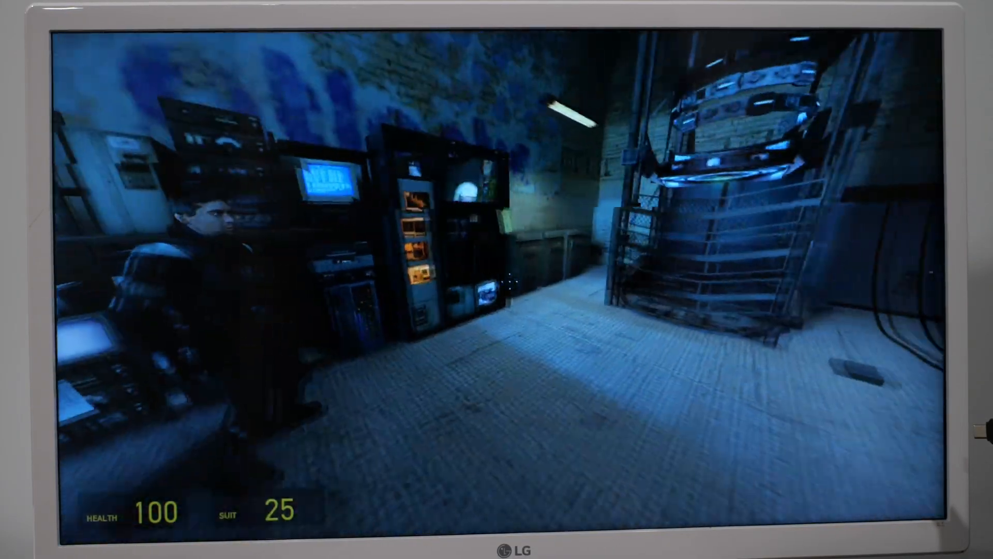
mouse_move(496, 280)
text(cl_showfp)
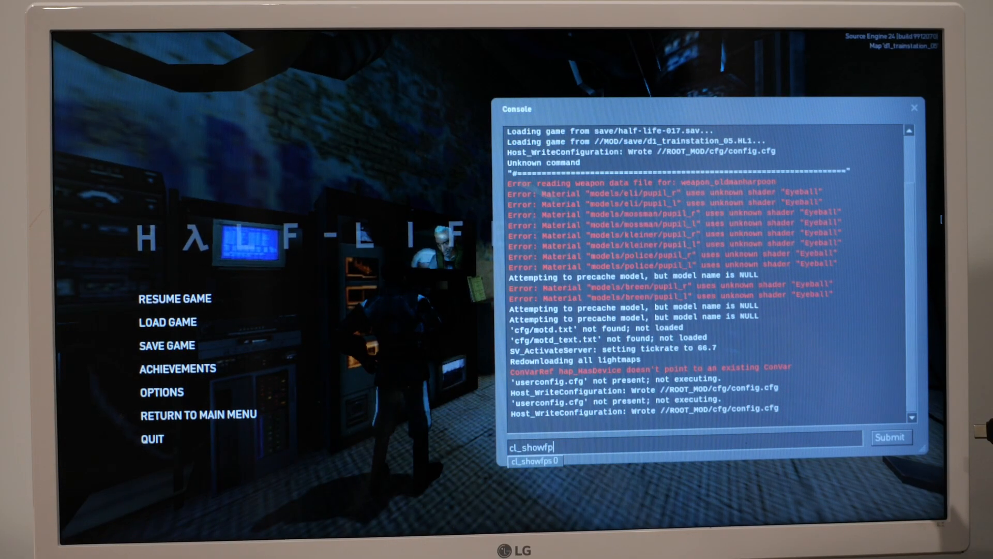
Run cl_showfps 1 to display the frame-rate counter
key(Return)
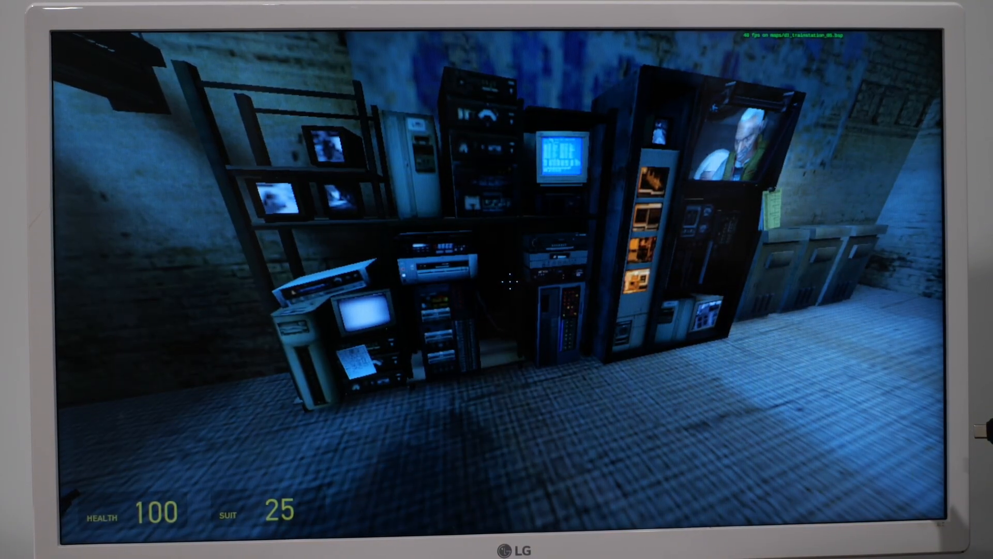
mouse_move(497, 279)
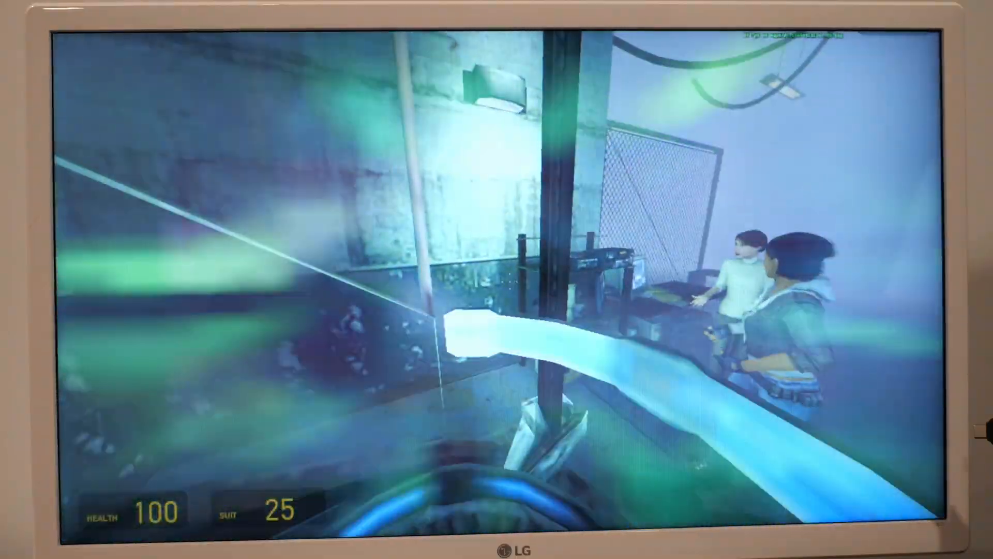
mouse_move(497, 280)
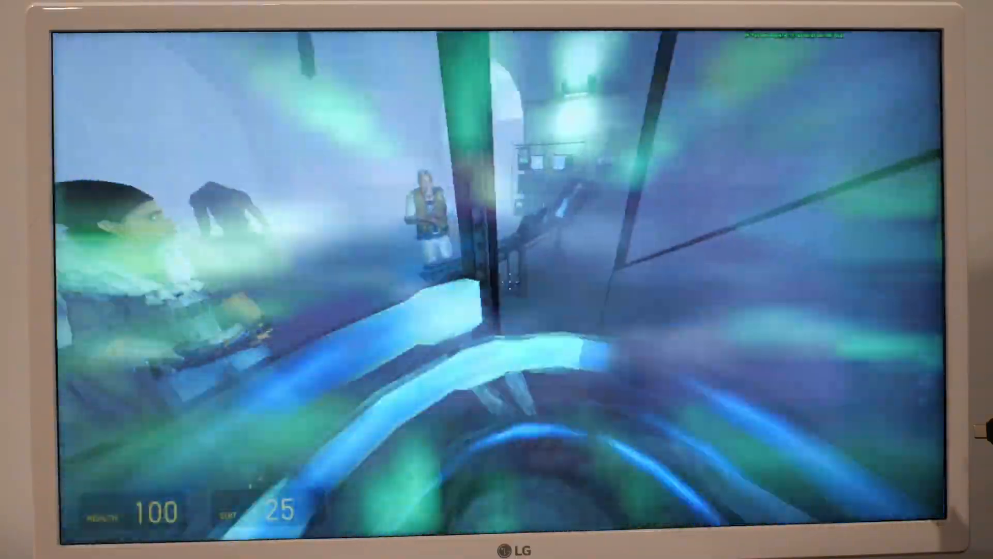